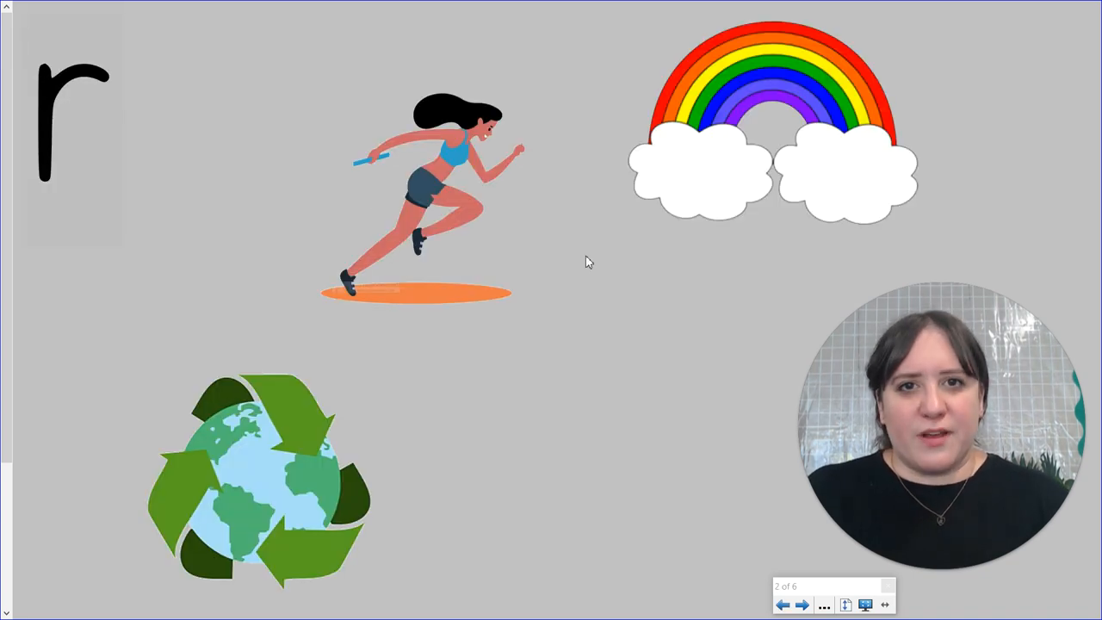
Step: Advance through the tricky-word slide (we, me, be) to the word-to-picture matching page
click(802, 602)
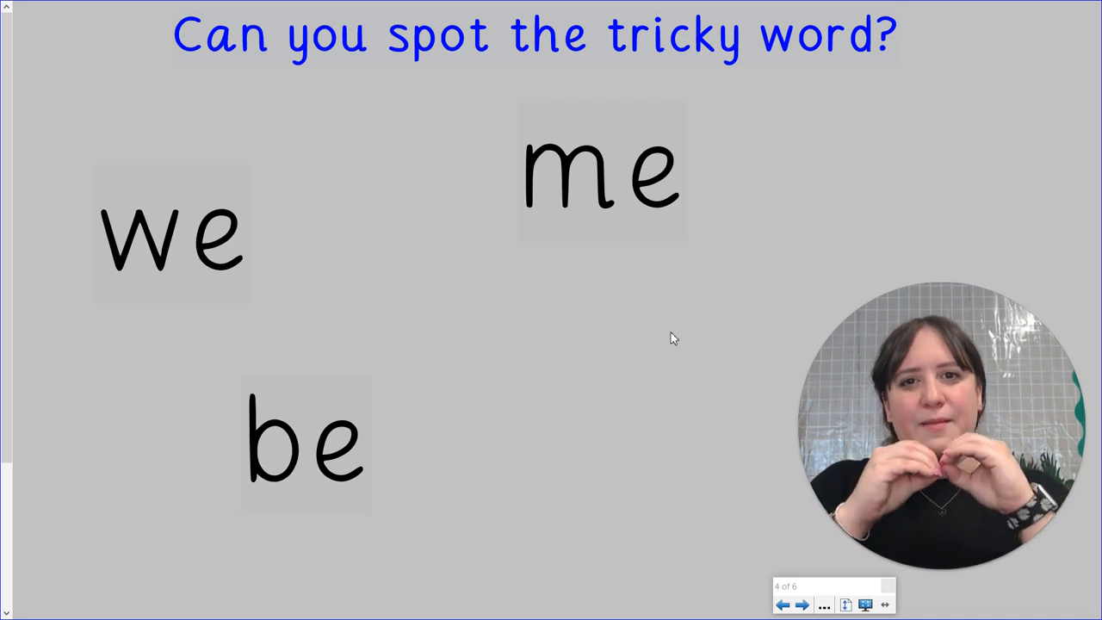
click(802, 604)
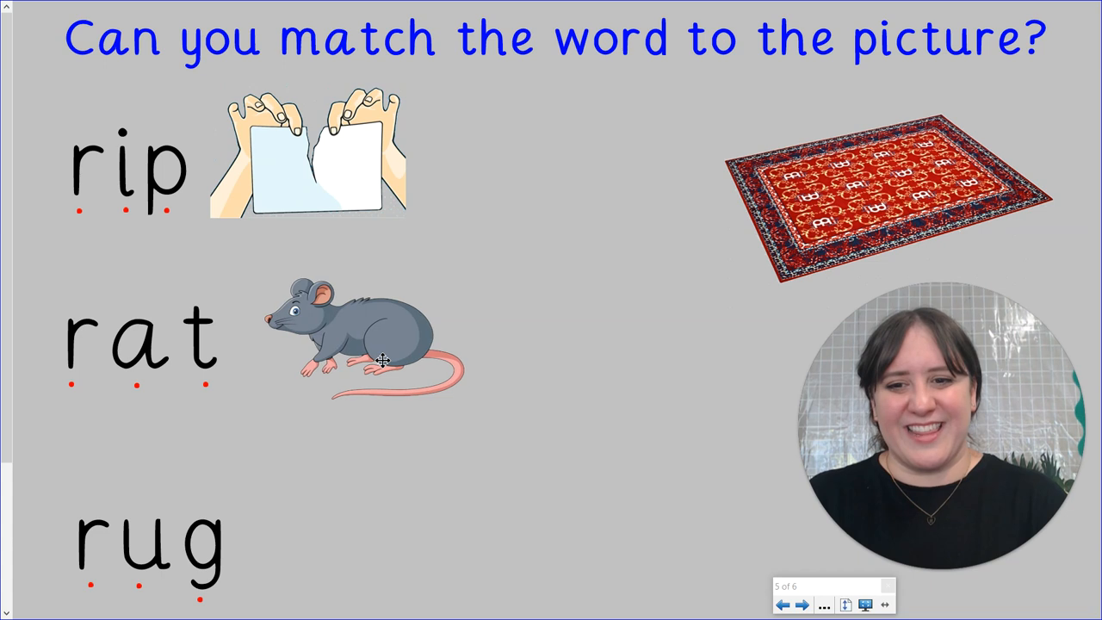
mouse_move(550, 480)
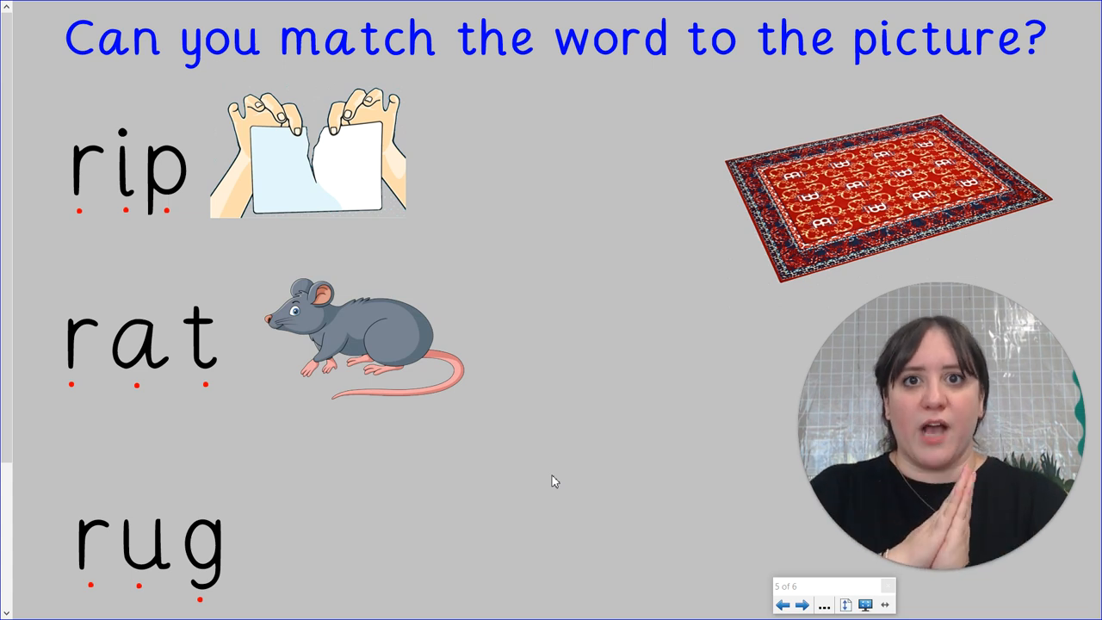